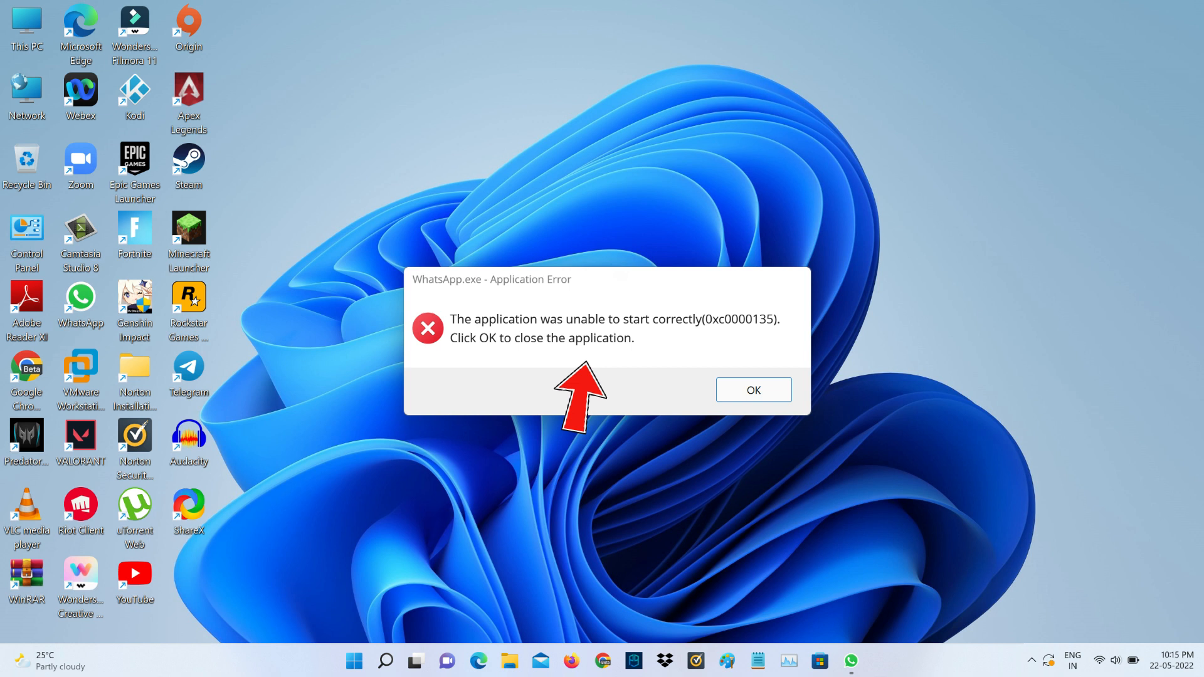
# Step: Dismiss the WhatsApp.exe Application Error (0xc0000135) dialog with OK
pyautogui.click(752, 389)
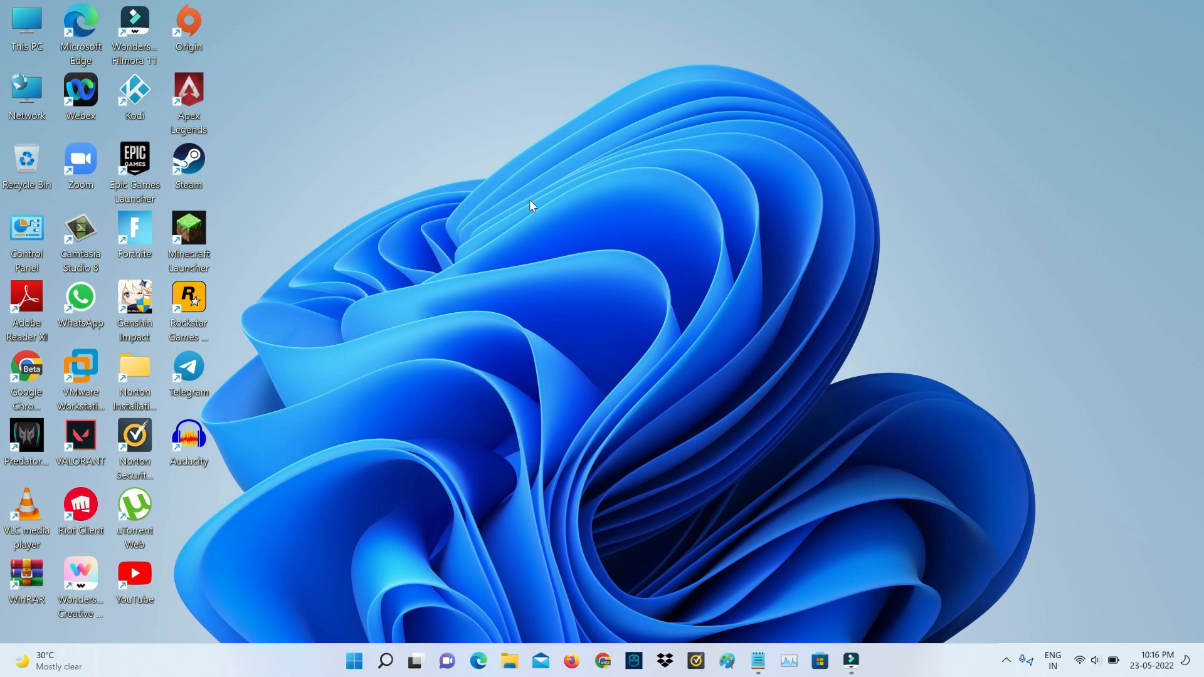
# Step: Launch Command Prompt as administrator from Start search and confirm the UAC prompt
pyautogui.write('cmd')
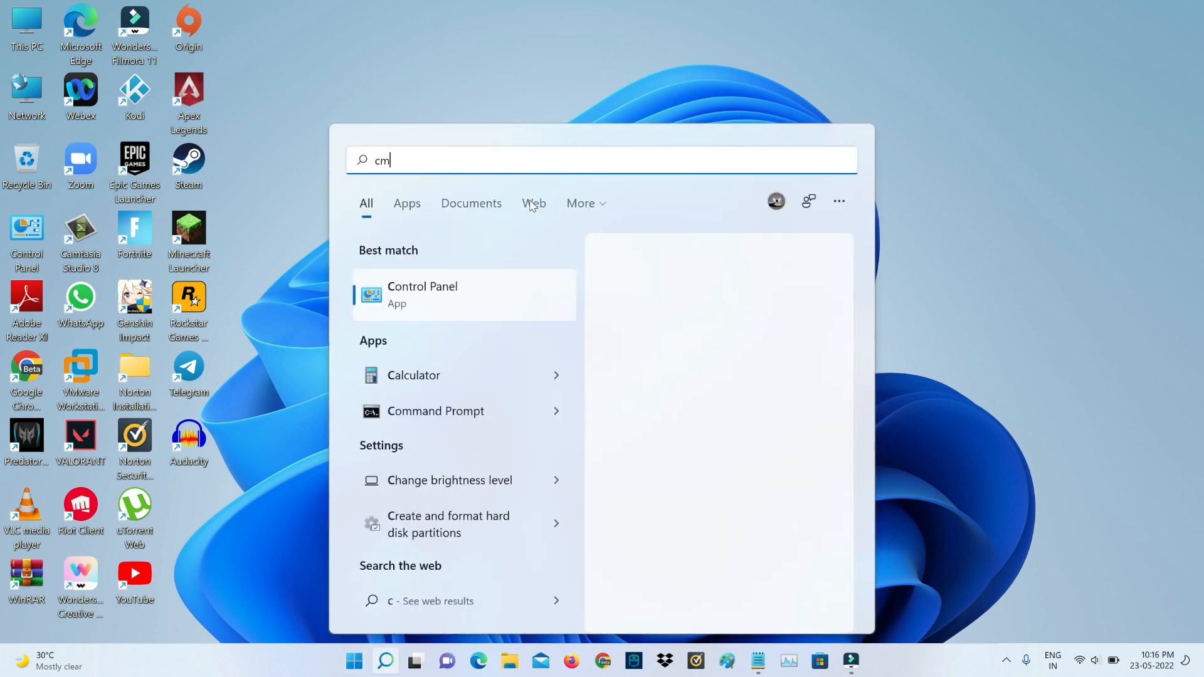
pyautogui.rightClick(436, 295)
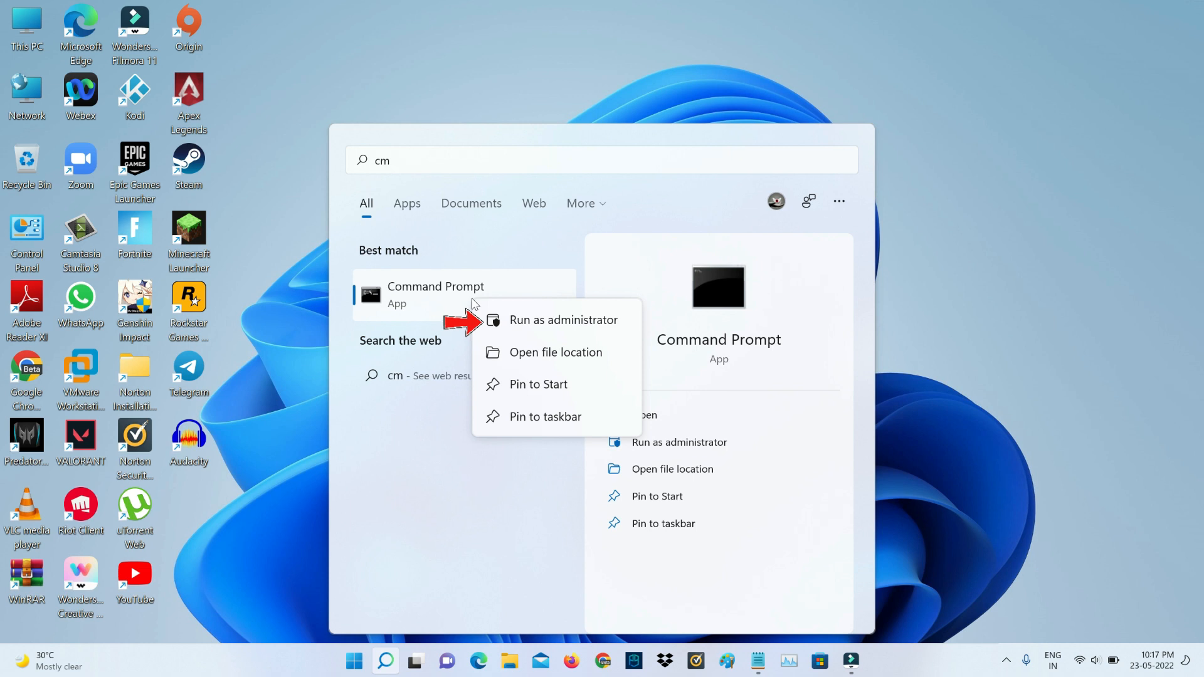
pyautogui.click(557, 319)
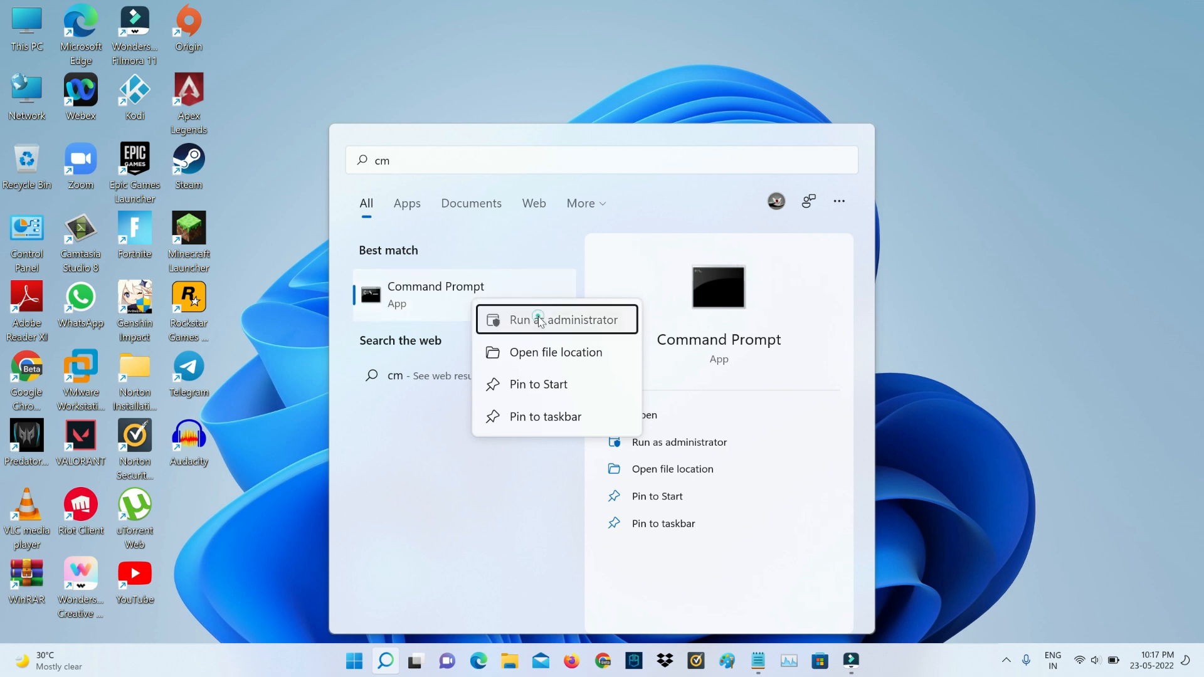
pyautogui.click(556, 320)
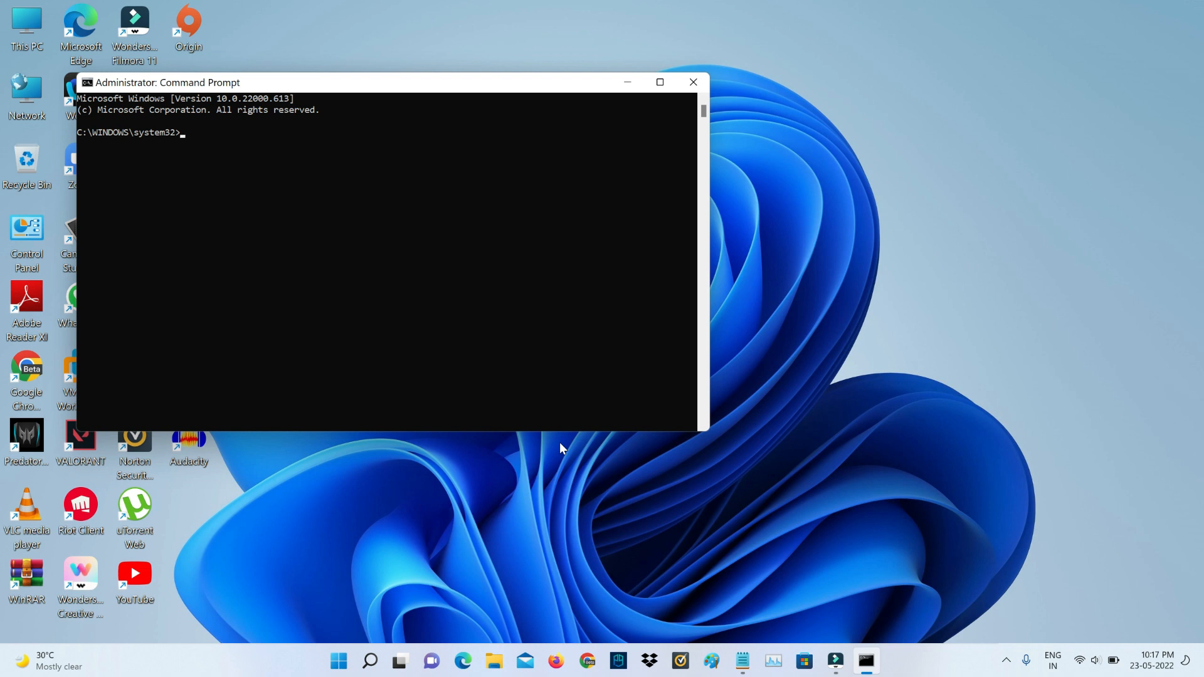
# Step: Run DISM to enable netfx3 /all, then WCF-HTTP-Activation and WCF-NonHTTP-Activation (both Error 50)
pyautogui.write('dism /online /enable-feature /featurename:netfx3 /all')
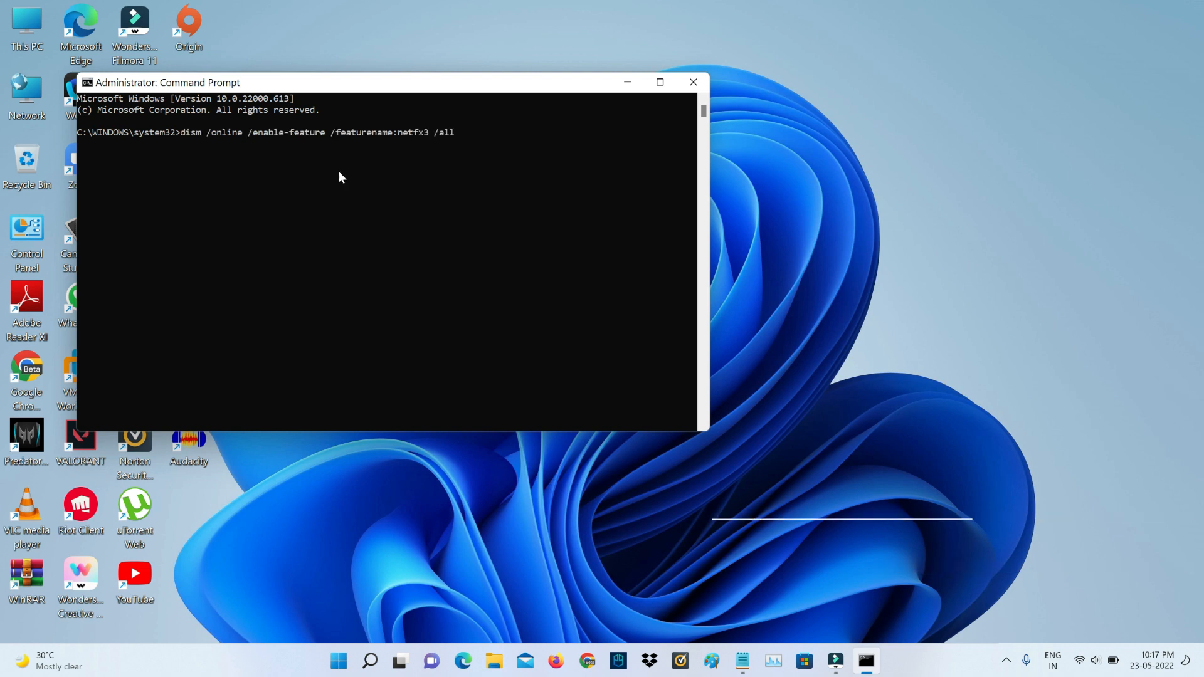
pyautogui.press('enter')
pyautogui.write('dism /online /enable-feature /featurename:WCF-HTTP-Activation')
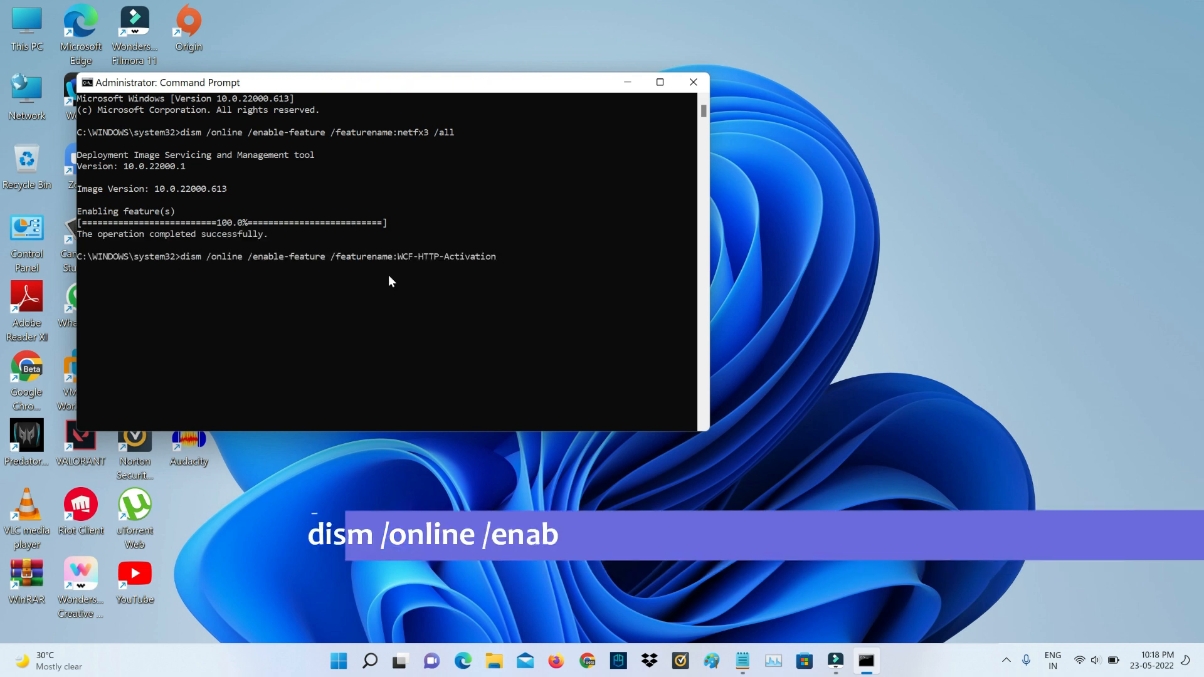
pyautogui.press('Enter')
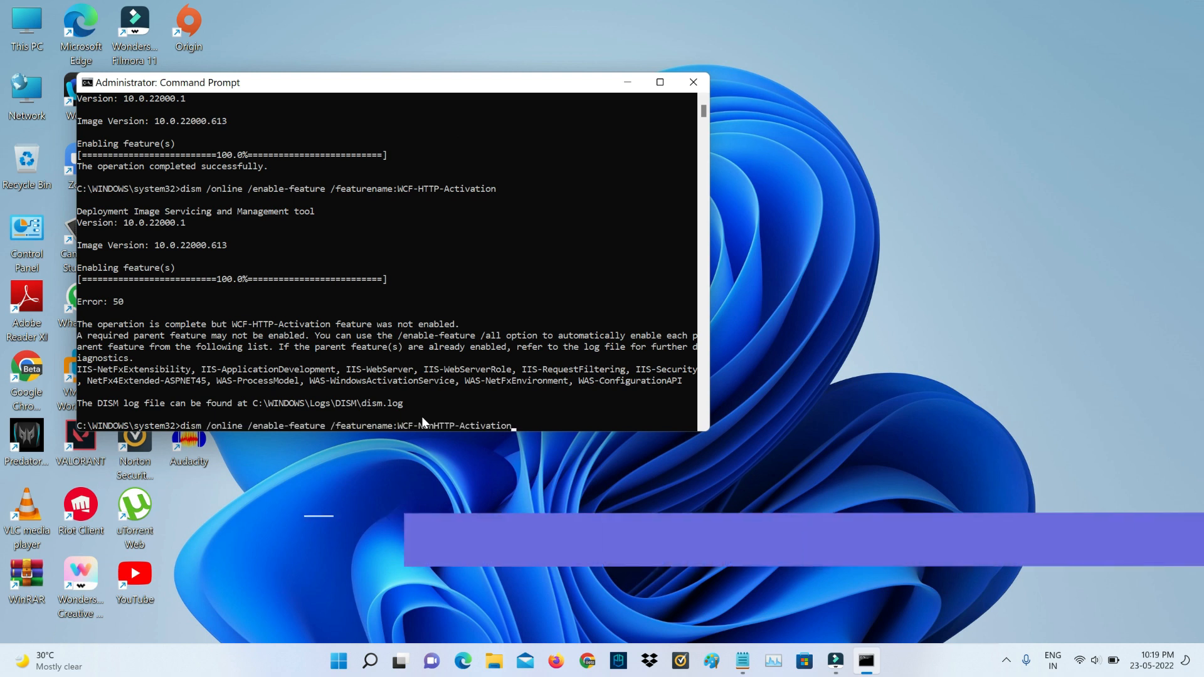
pyautogui.press('enter')
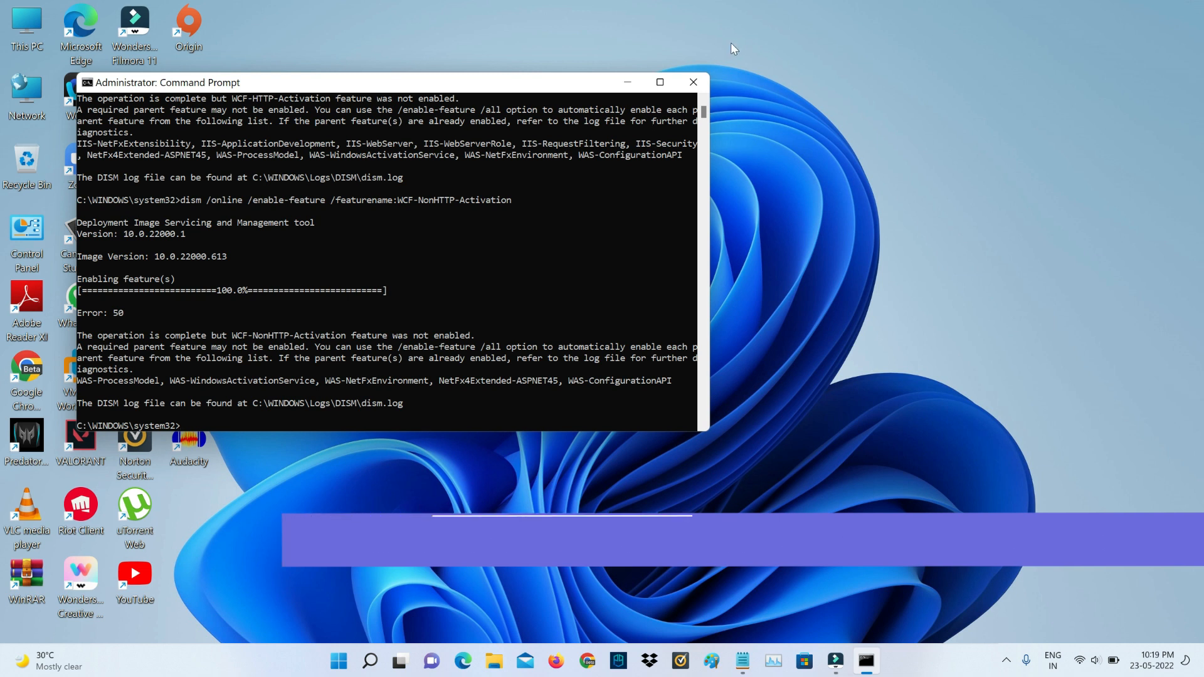
# Step: Close the administrator Command Prompt window
pyautogui.click(693, 83)
pyautogui.write('con')
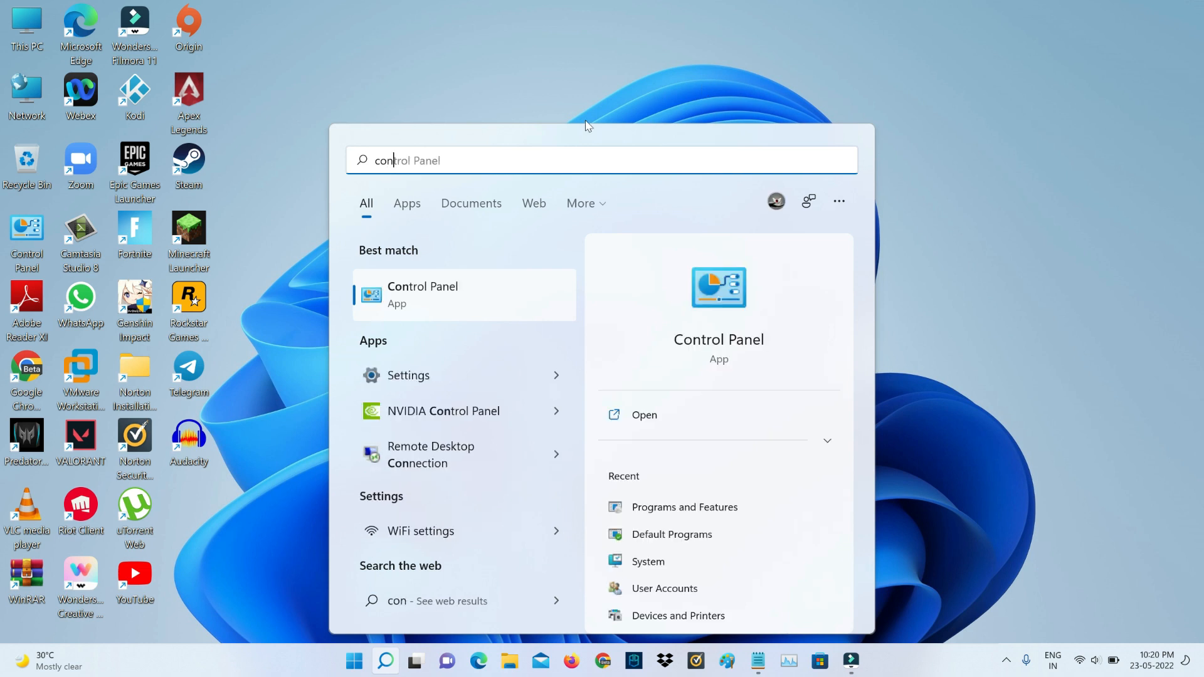
# Step: Open Control Panel from search results and go to Programs and Features
pyautogui.click(423, 294)
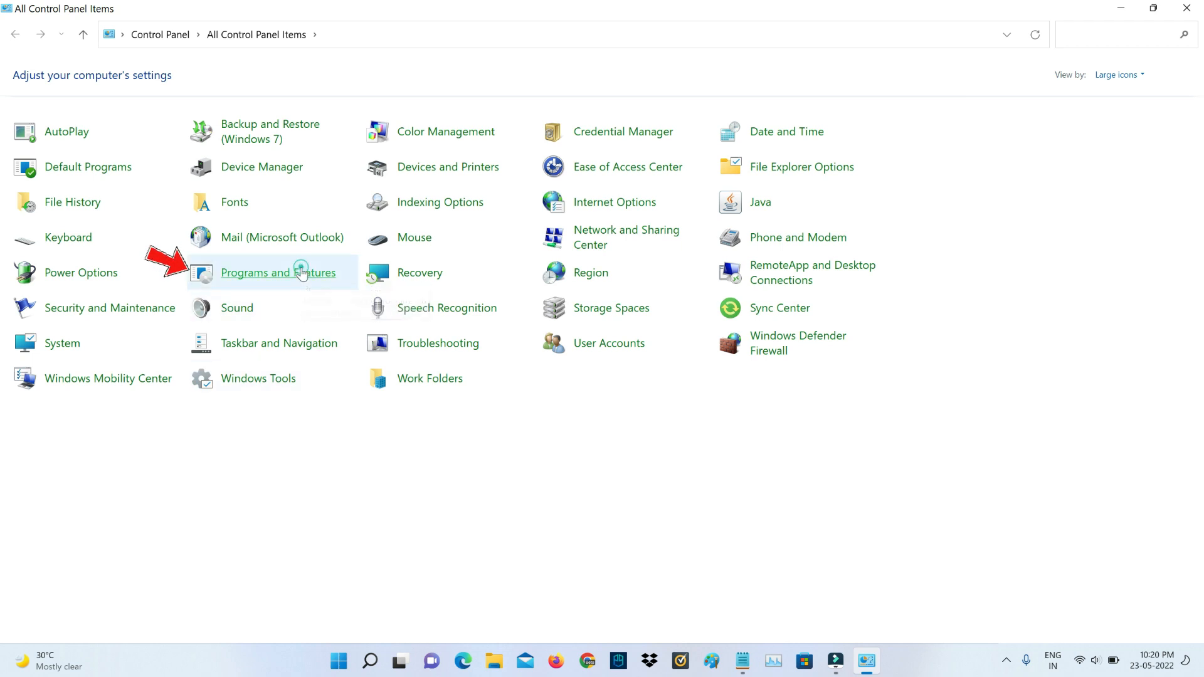
pyautogui.click(278, 272)
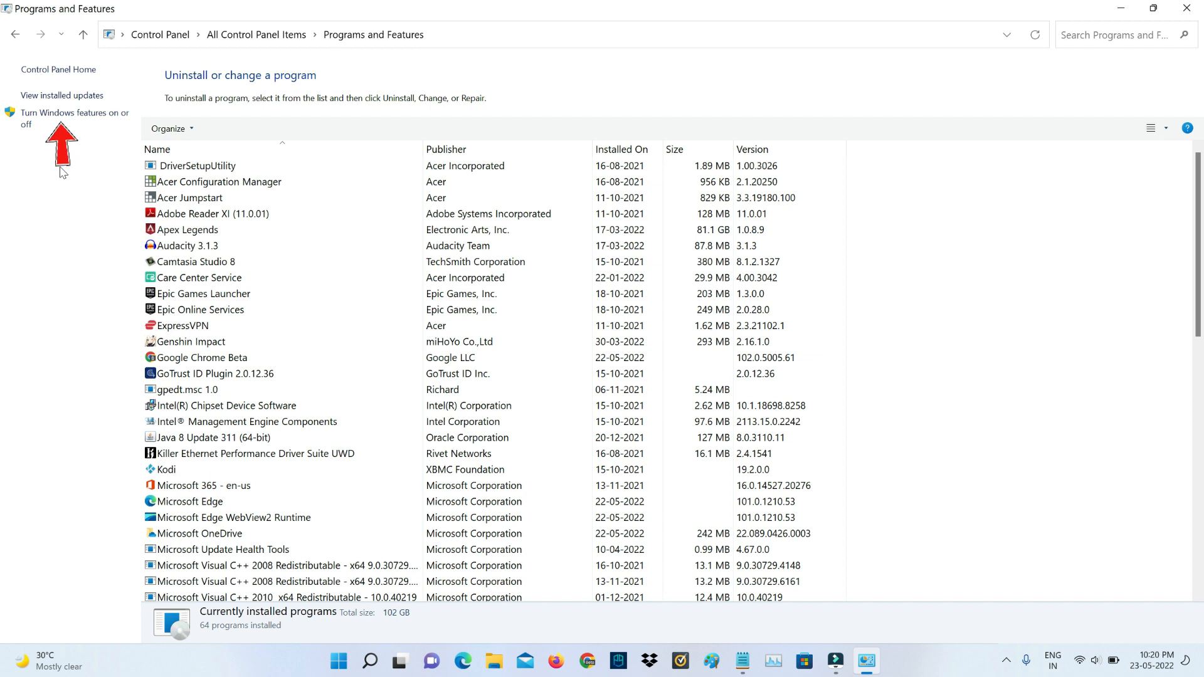
pyautogui.moveTo(73, 128)
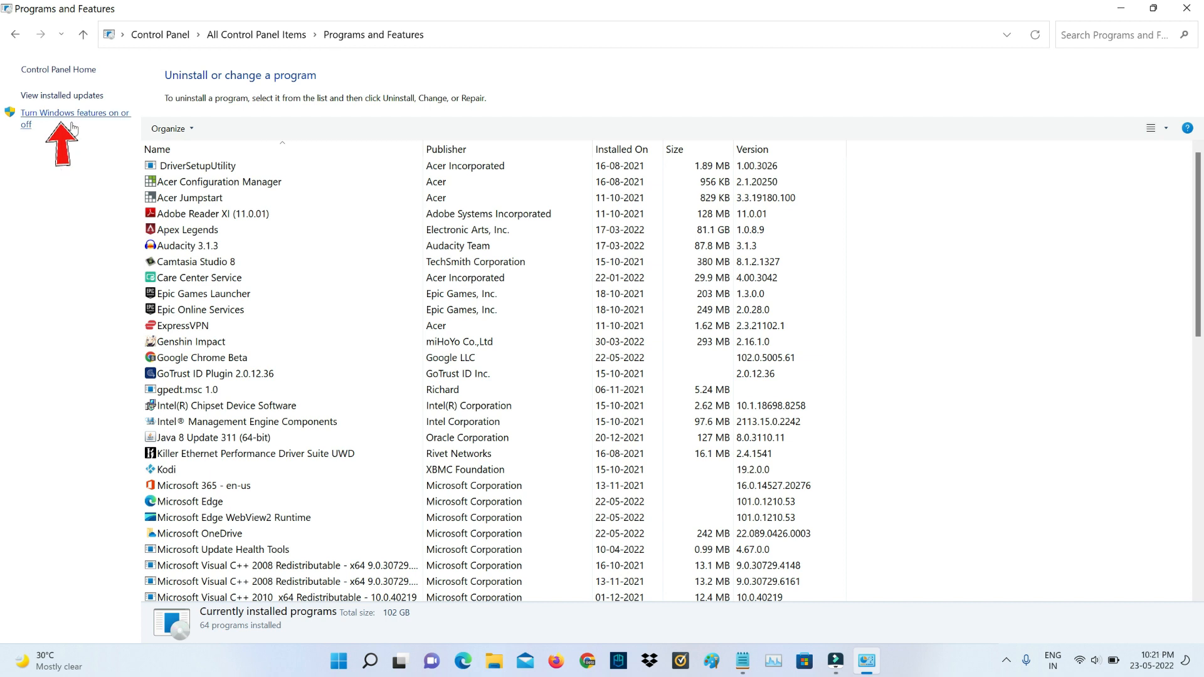
# Step: In Windows Features, enable .NET Framework 3.5 with WCF HTTP and Non-HTTP Activation and apply with OK
pyautogui.click(74, 118)
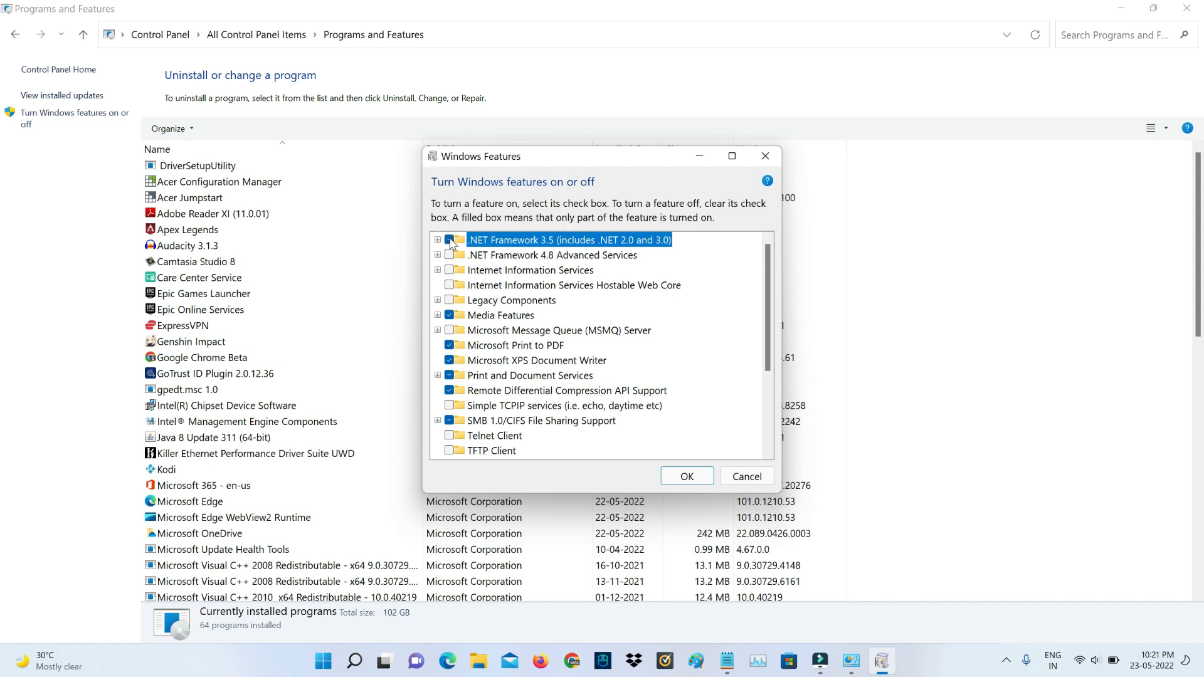
pyautogui.click(438, 239)
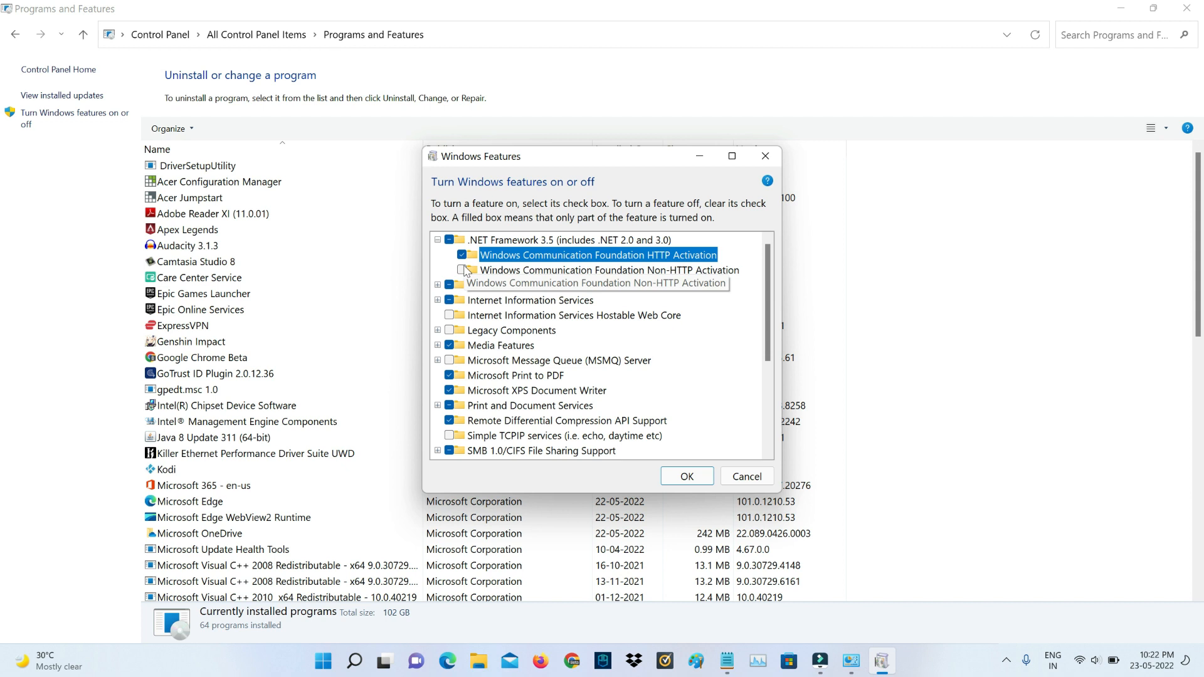
pyautogui.click(437, 240)
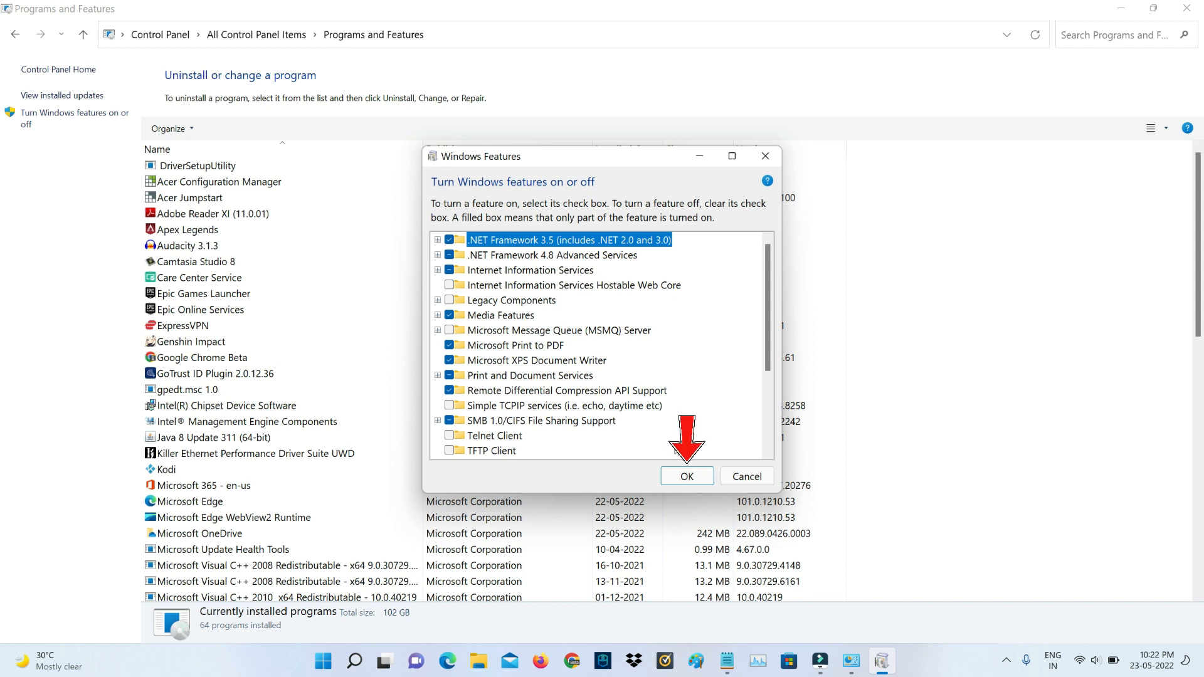
pyautogui.click(687, 477)
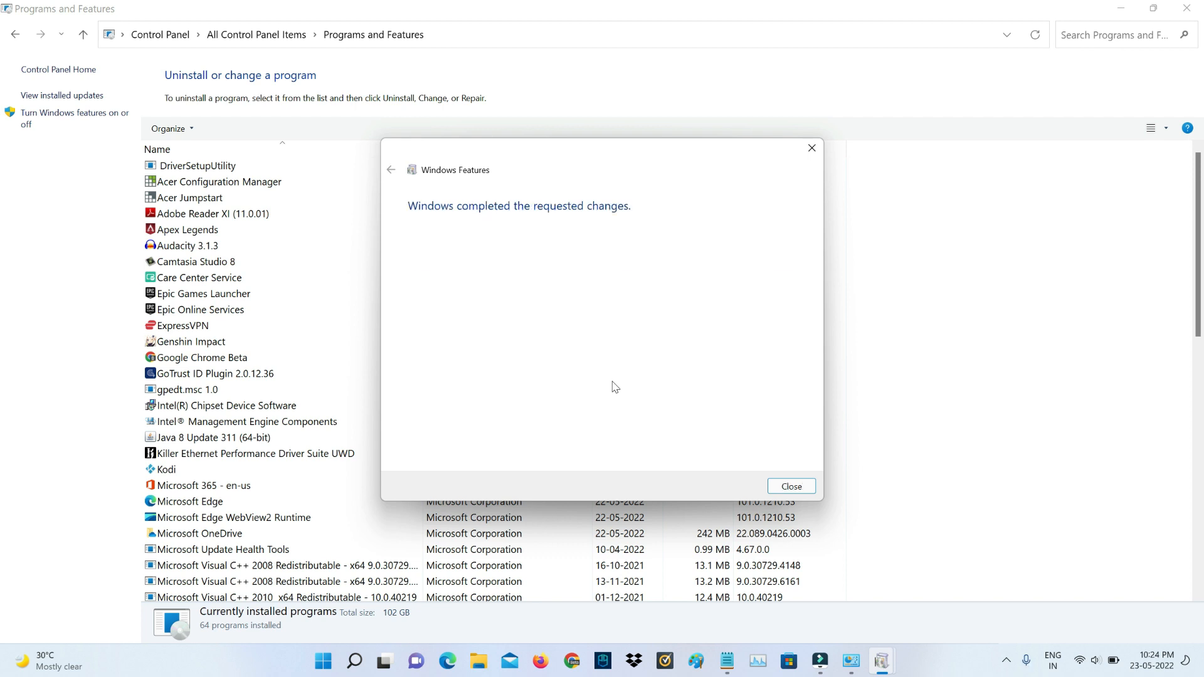
pyautogui.moveTo(691, 384)
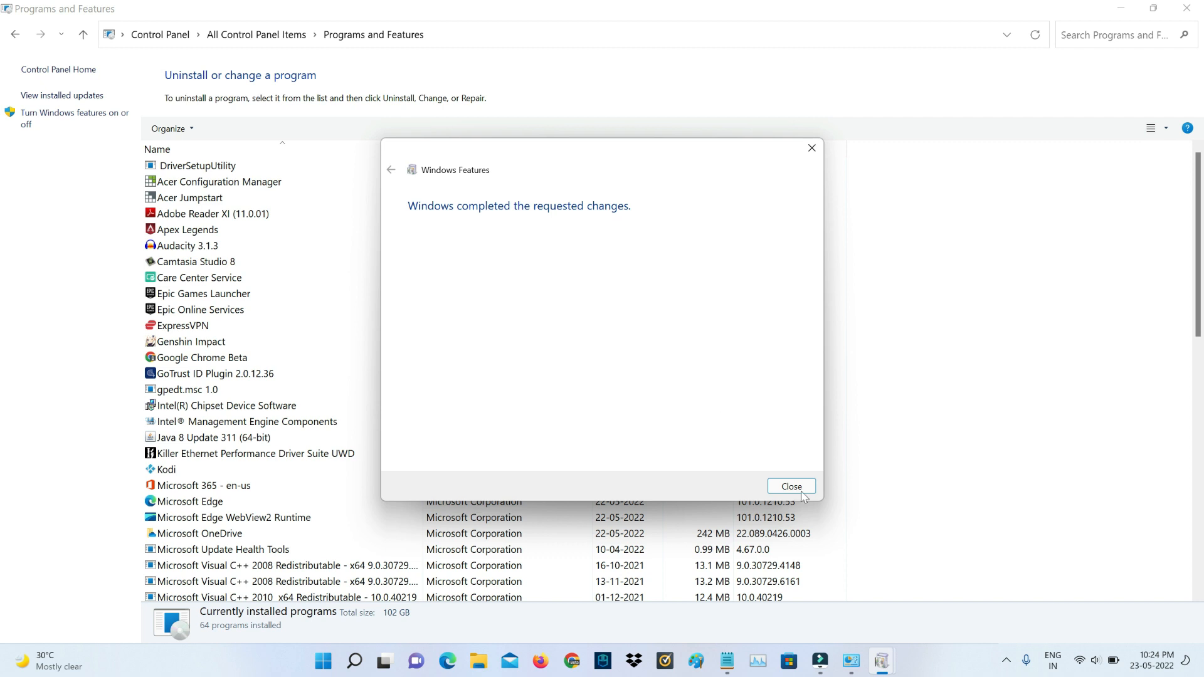
# Step: Close the Windows Features 'changes completed' notice
pyautogui.click(791, 485)
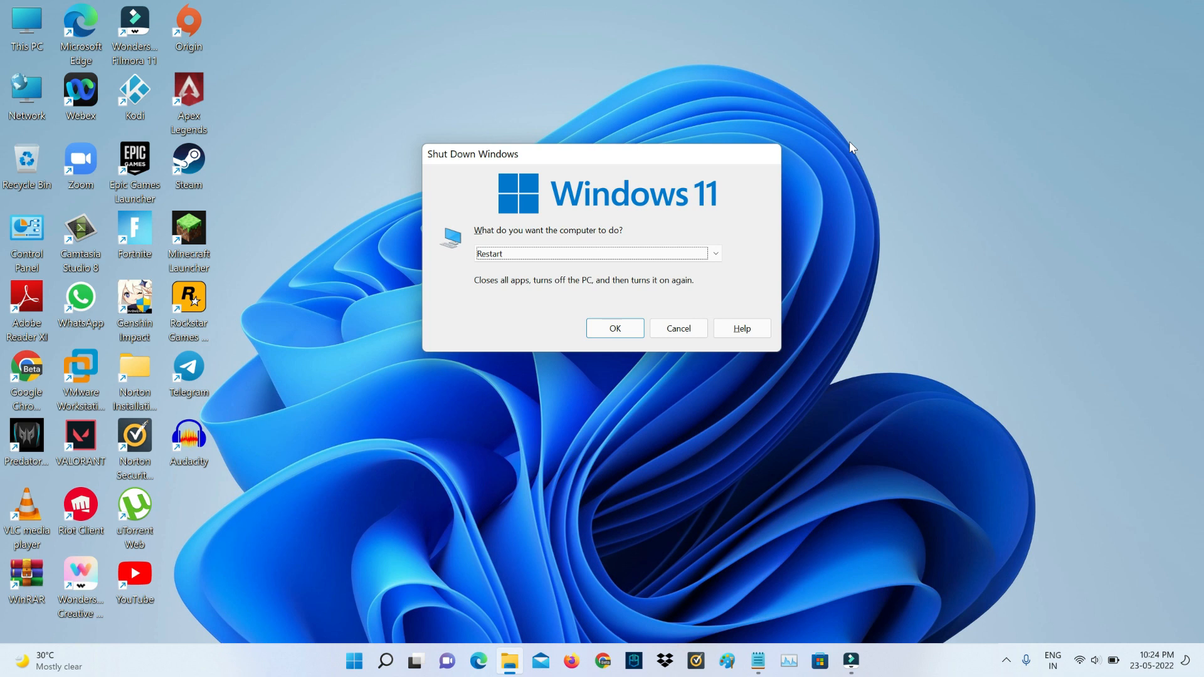
# Step: Restart the computer, then launch WhatsApp from its desktop shortcut to verify it opens
pyautogui.click(678, 328)
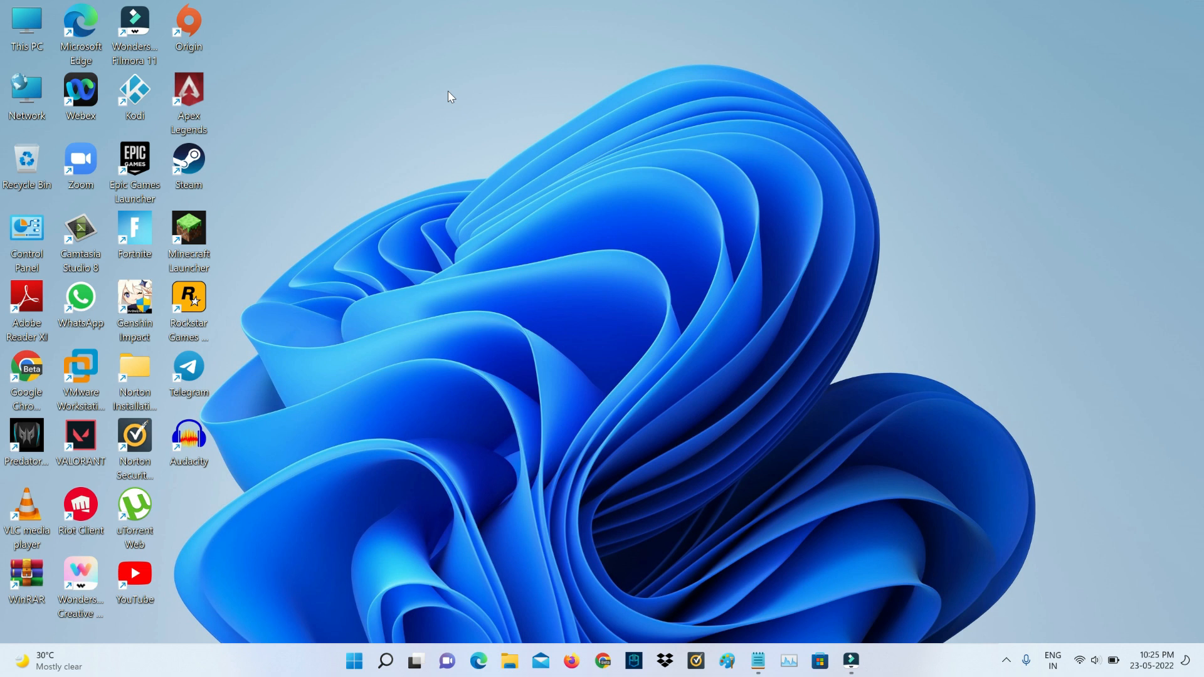
pyautogui.moveTo(313, 172)
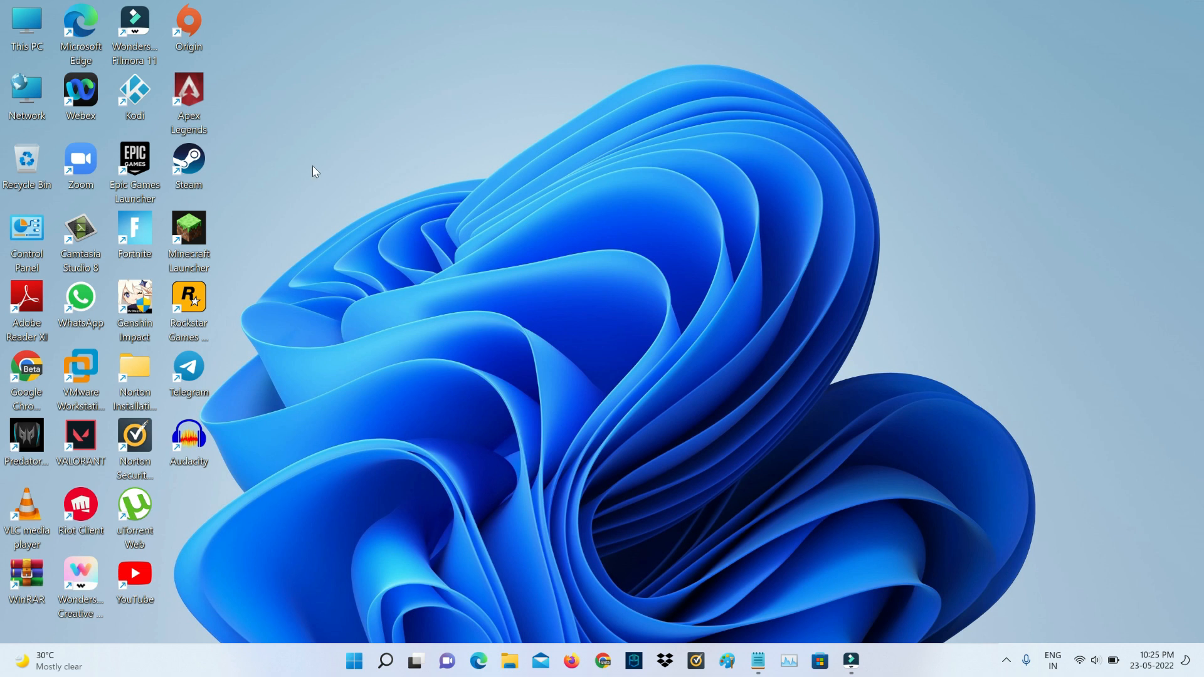
pyautogui.moveTo(87, 311)
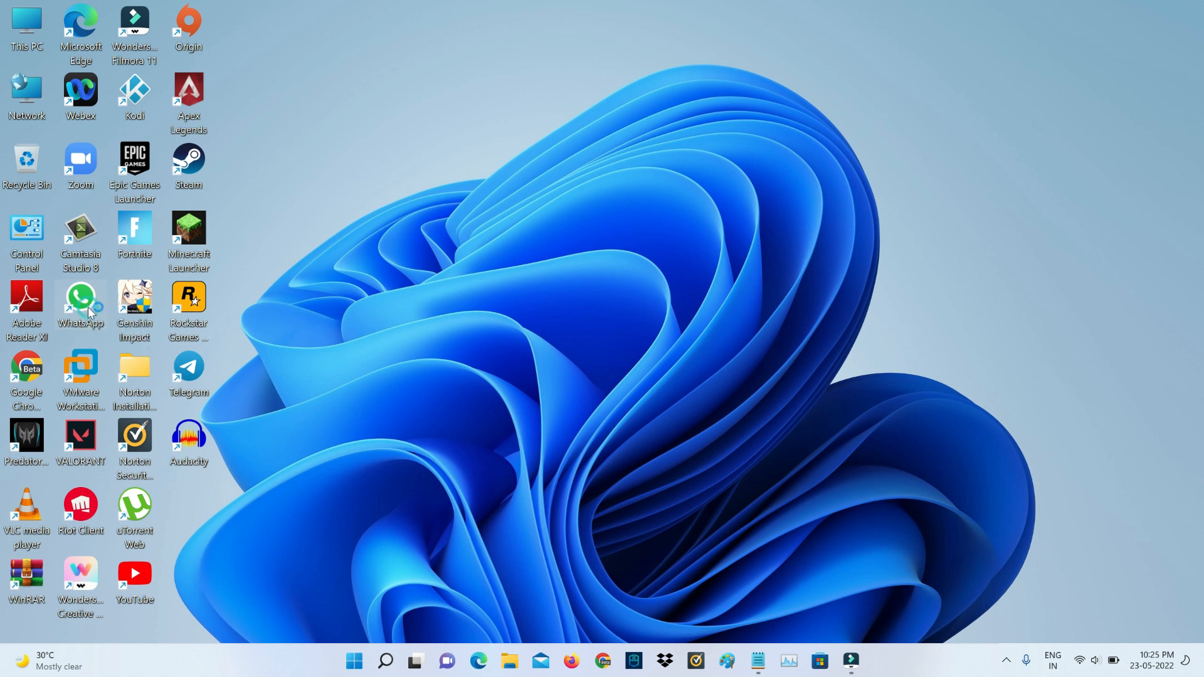
pyautogui.doubleClick(81, 302)
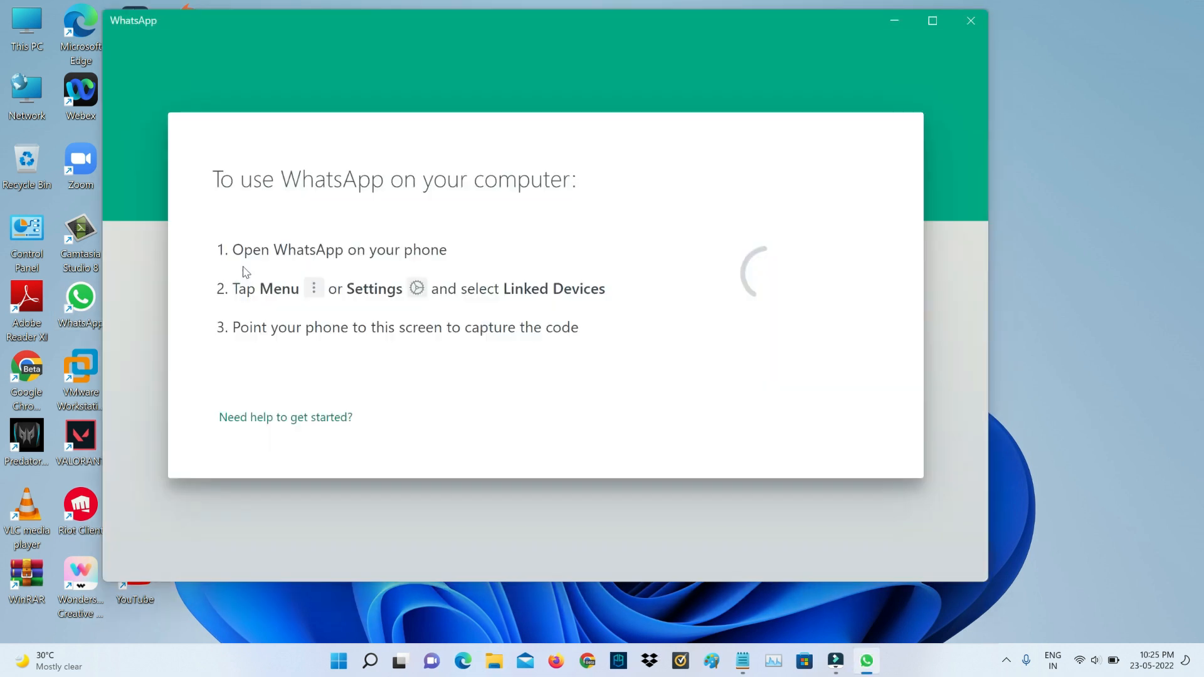